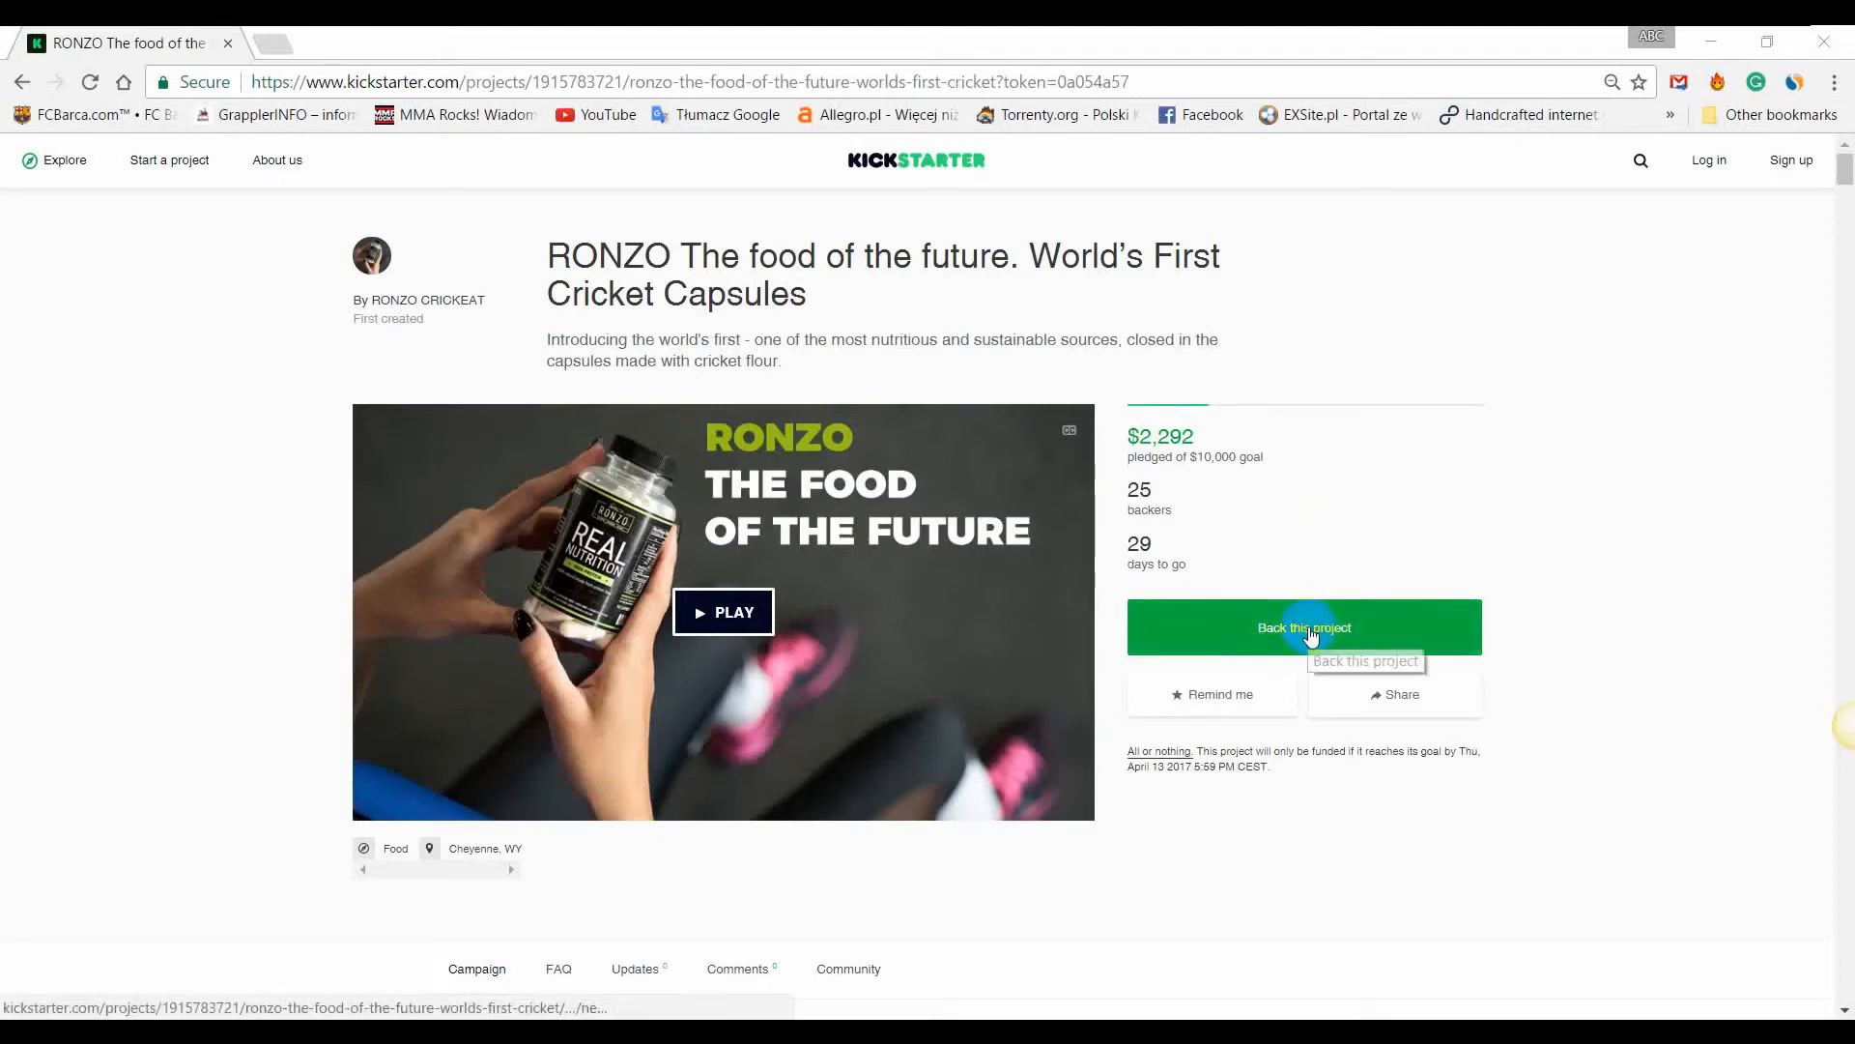
# Select the $5 Thank you! reward and keep the pledge amount at 5.
pyautogui.scroll(-3)
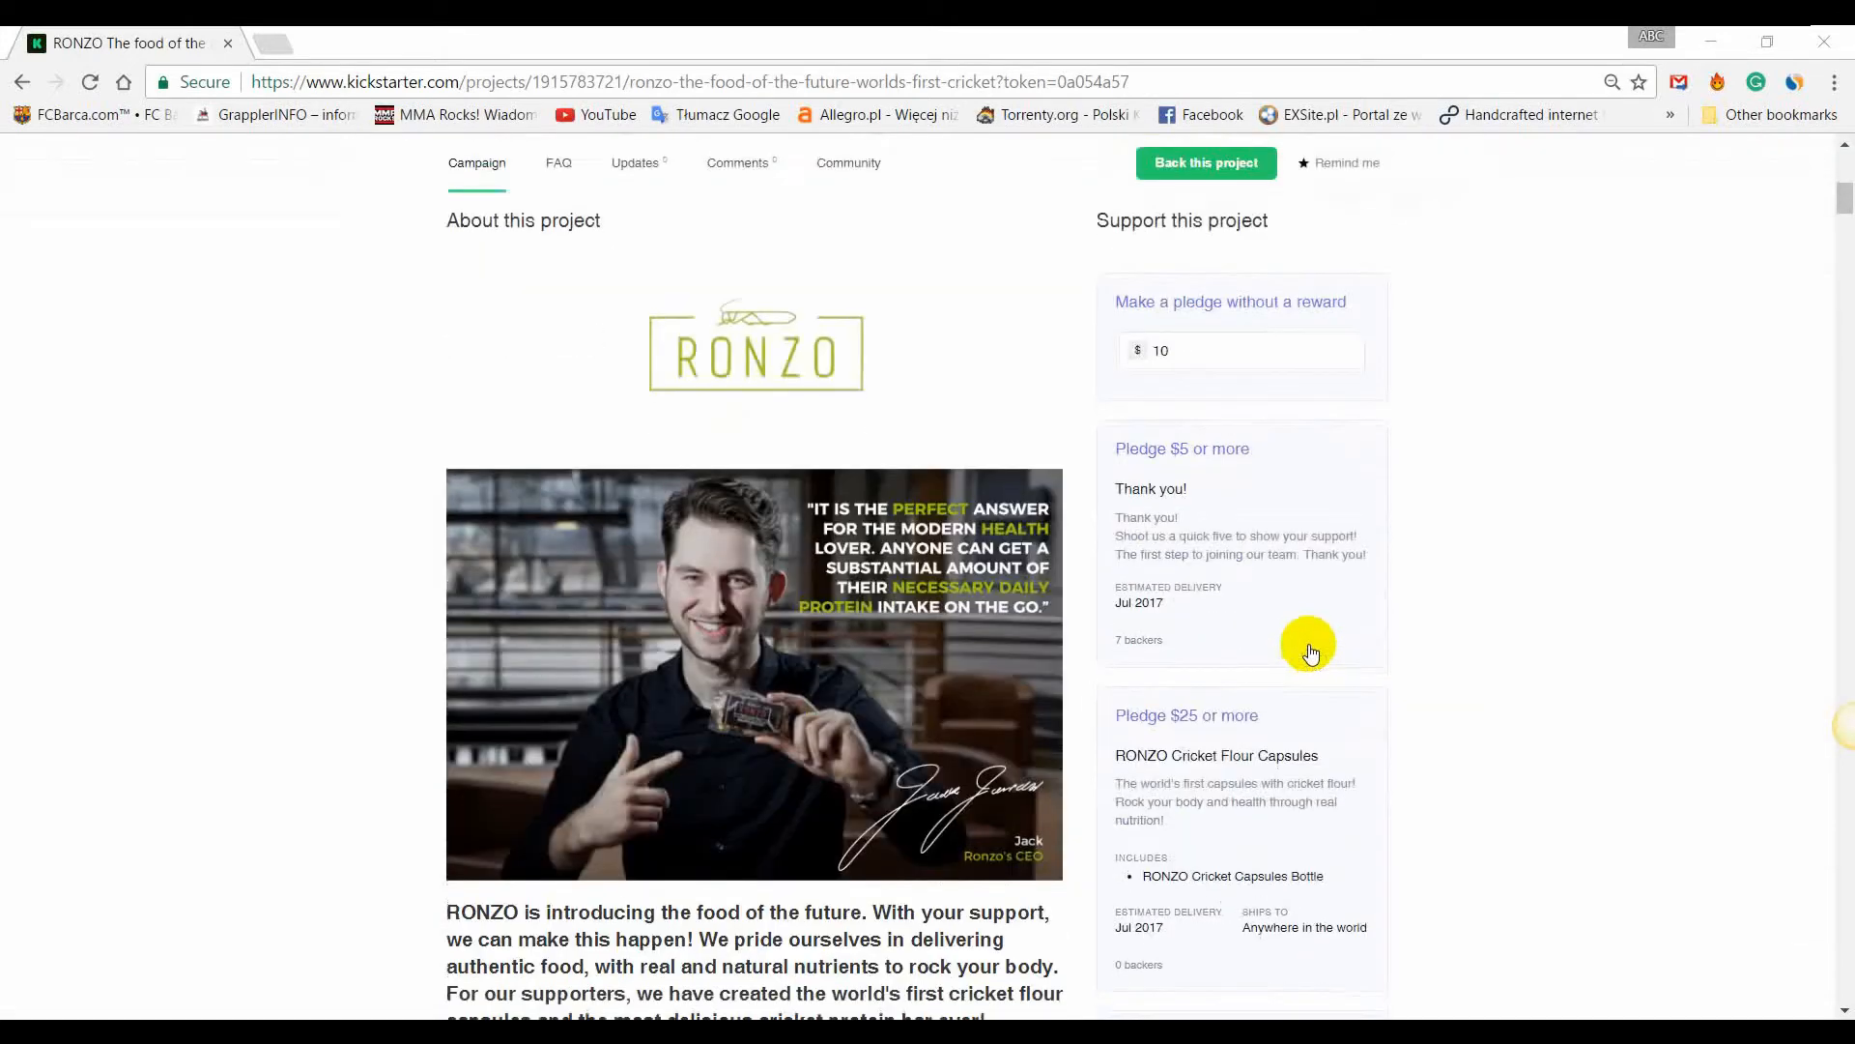
pyautogui.moveTo(1241, 543)
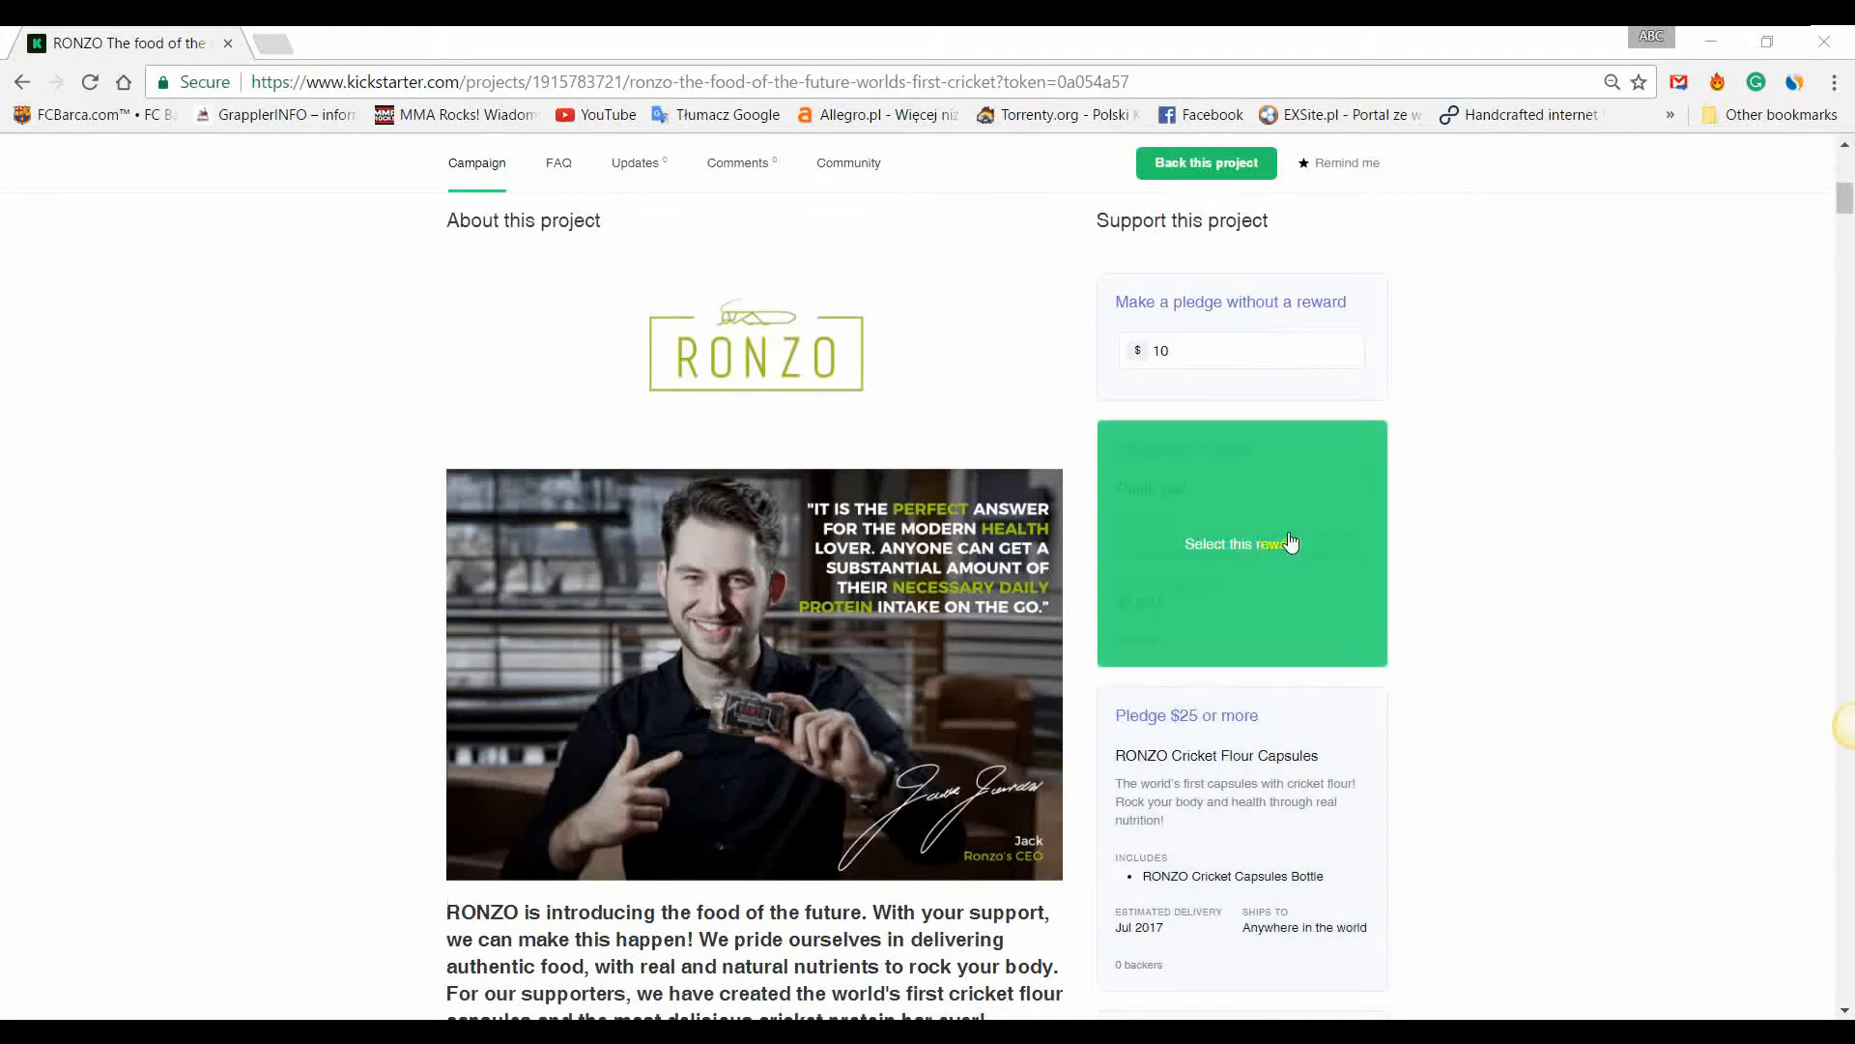
pyautogui.moveTo(1300, 511)
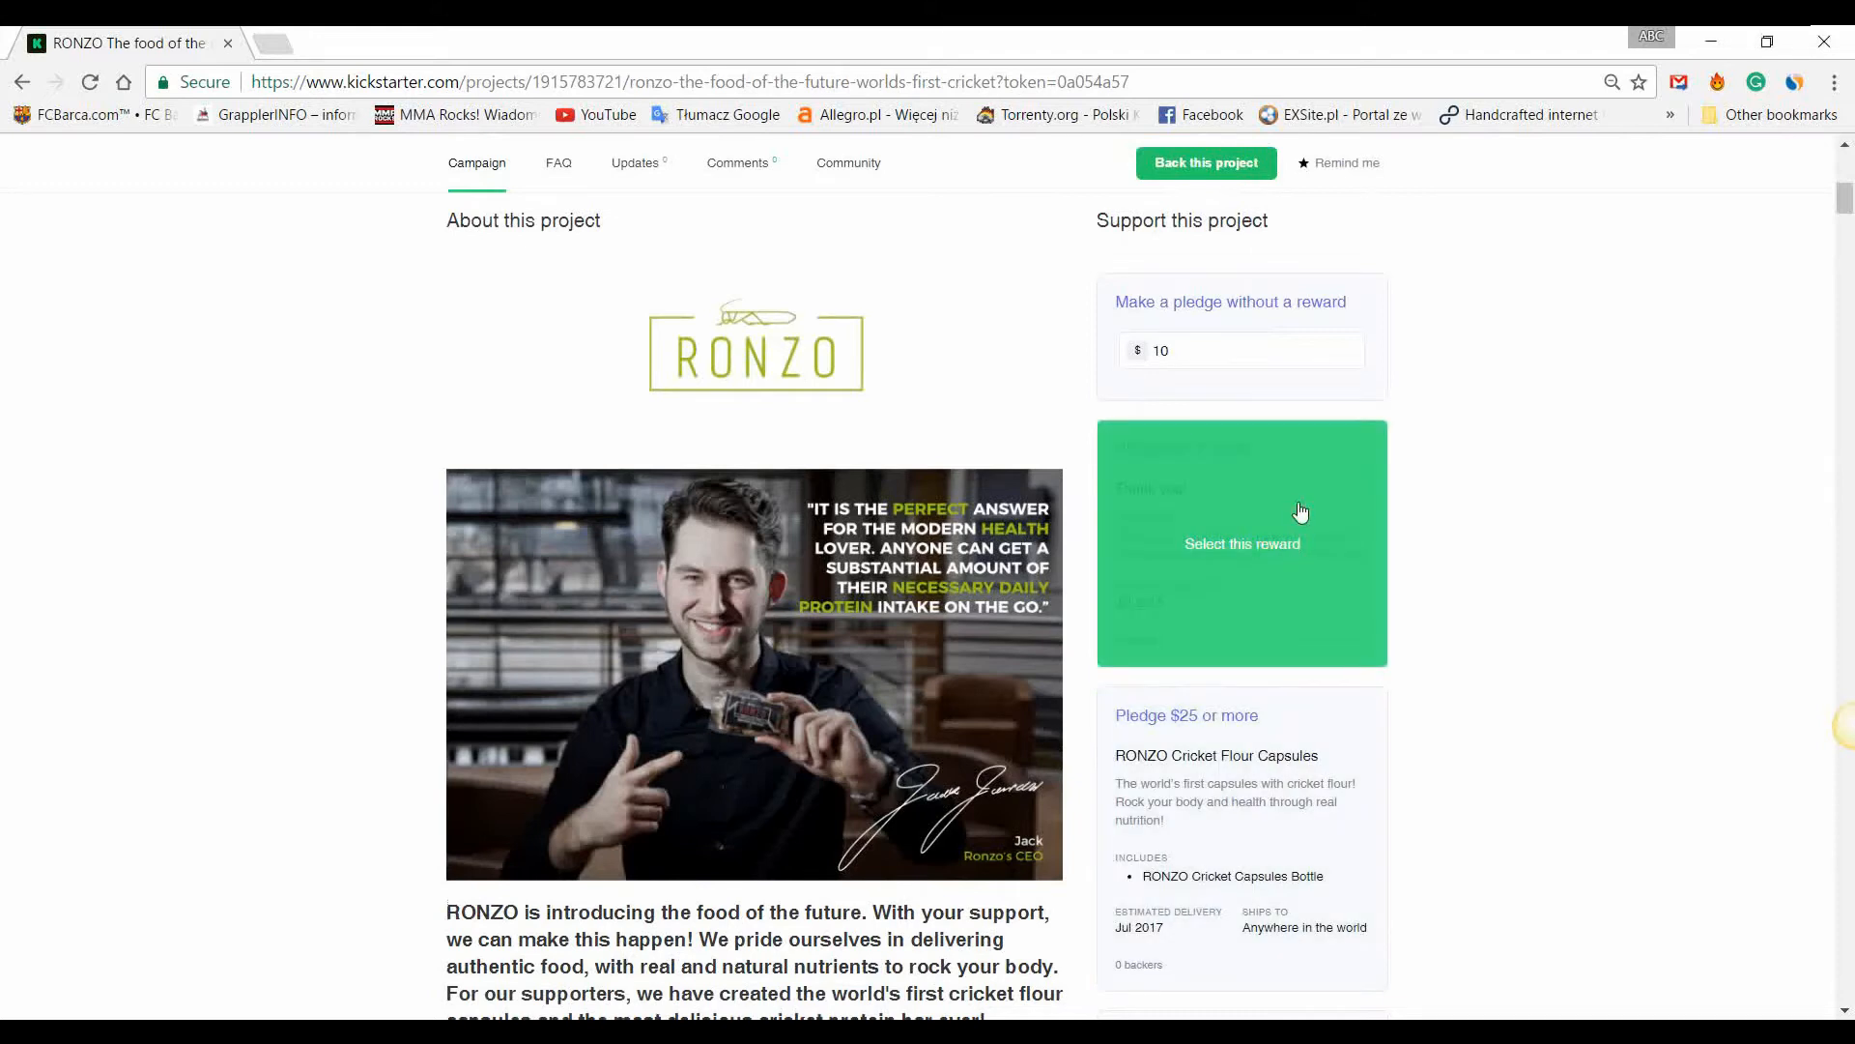
pyautogui.click(1241, 543)
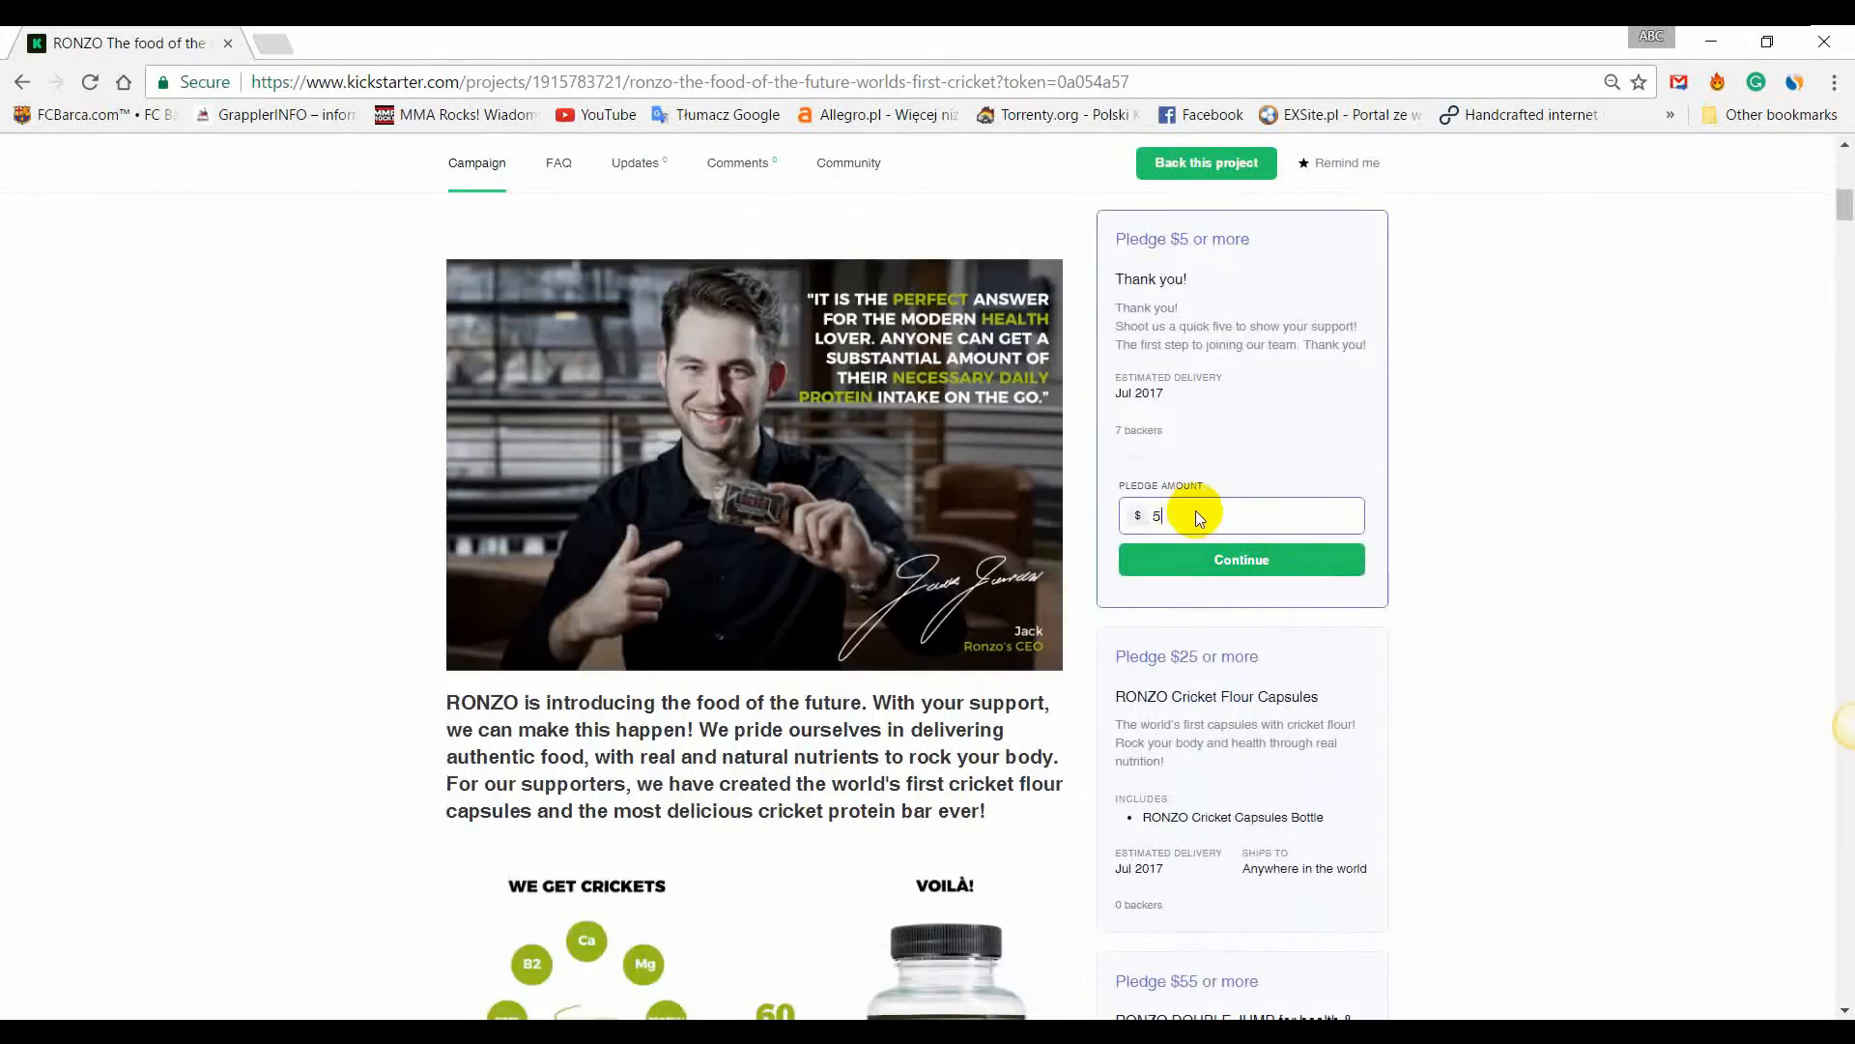
pyautogui.click(1241, 559)
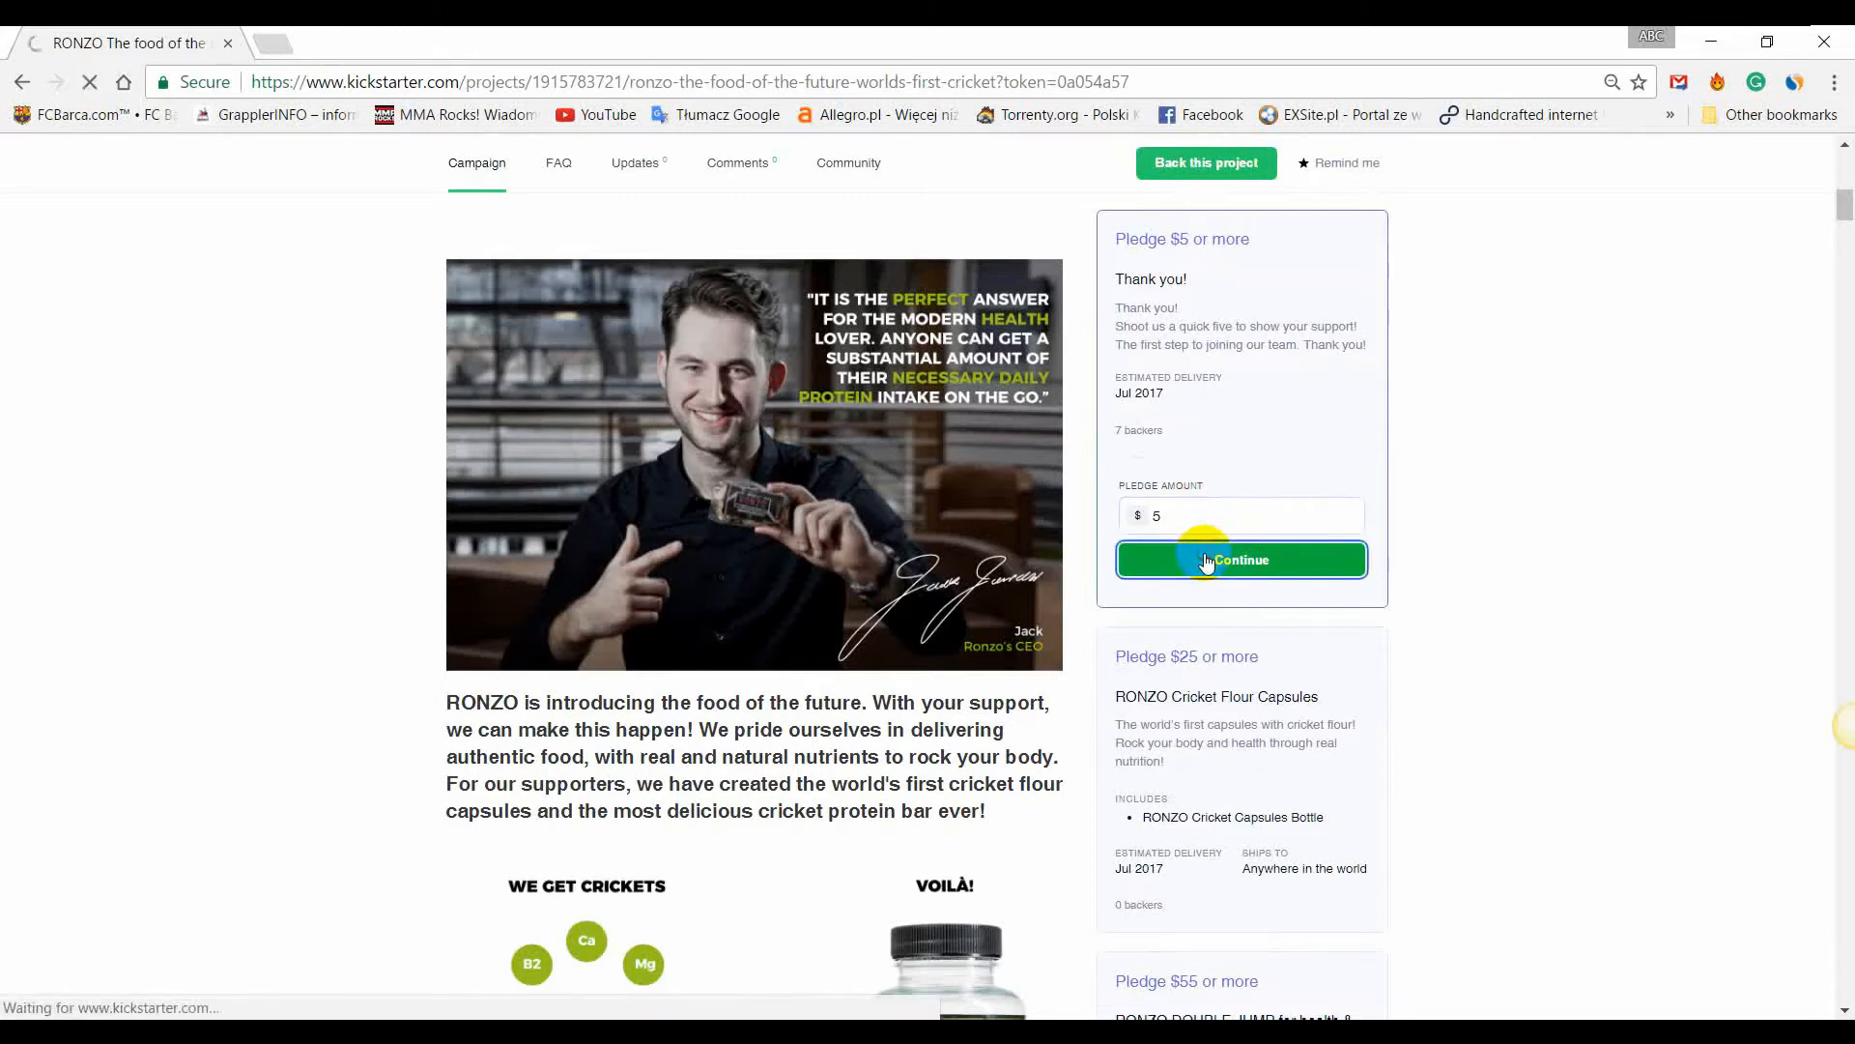
# Continue with the $5 pledge to reach the sign-up form.
pyautogui.click(1241, 560)
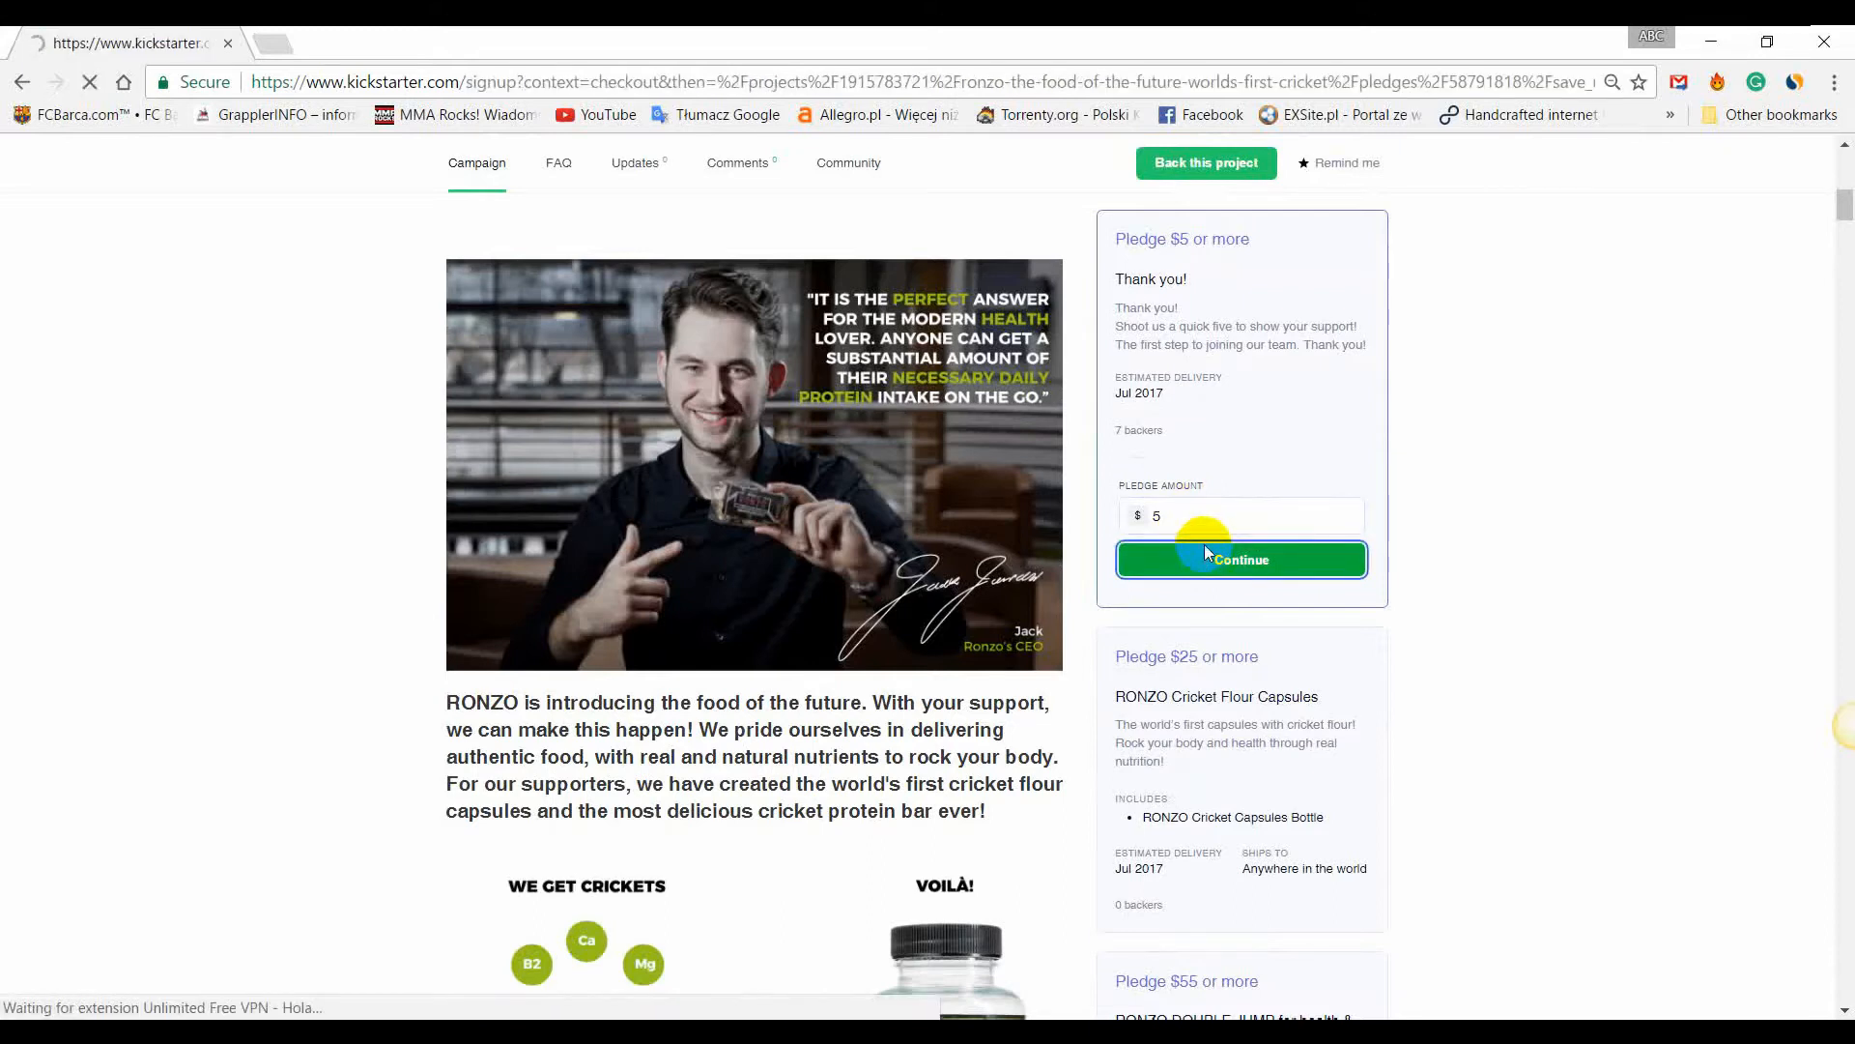
pyautogui.click(1241, 559)
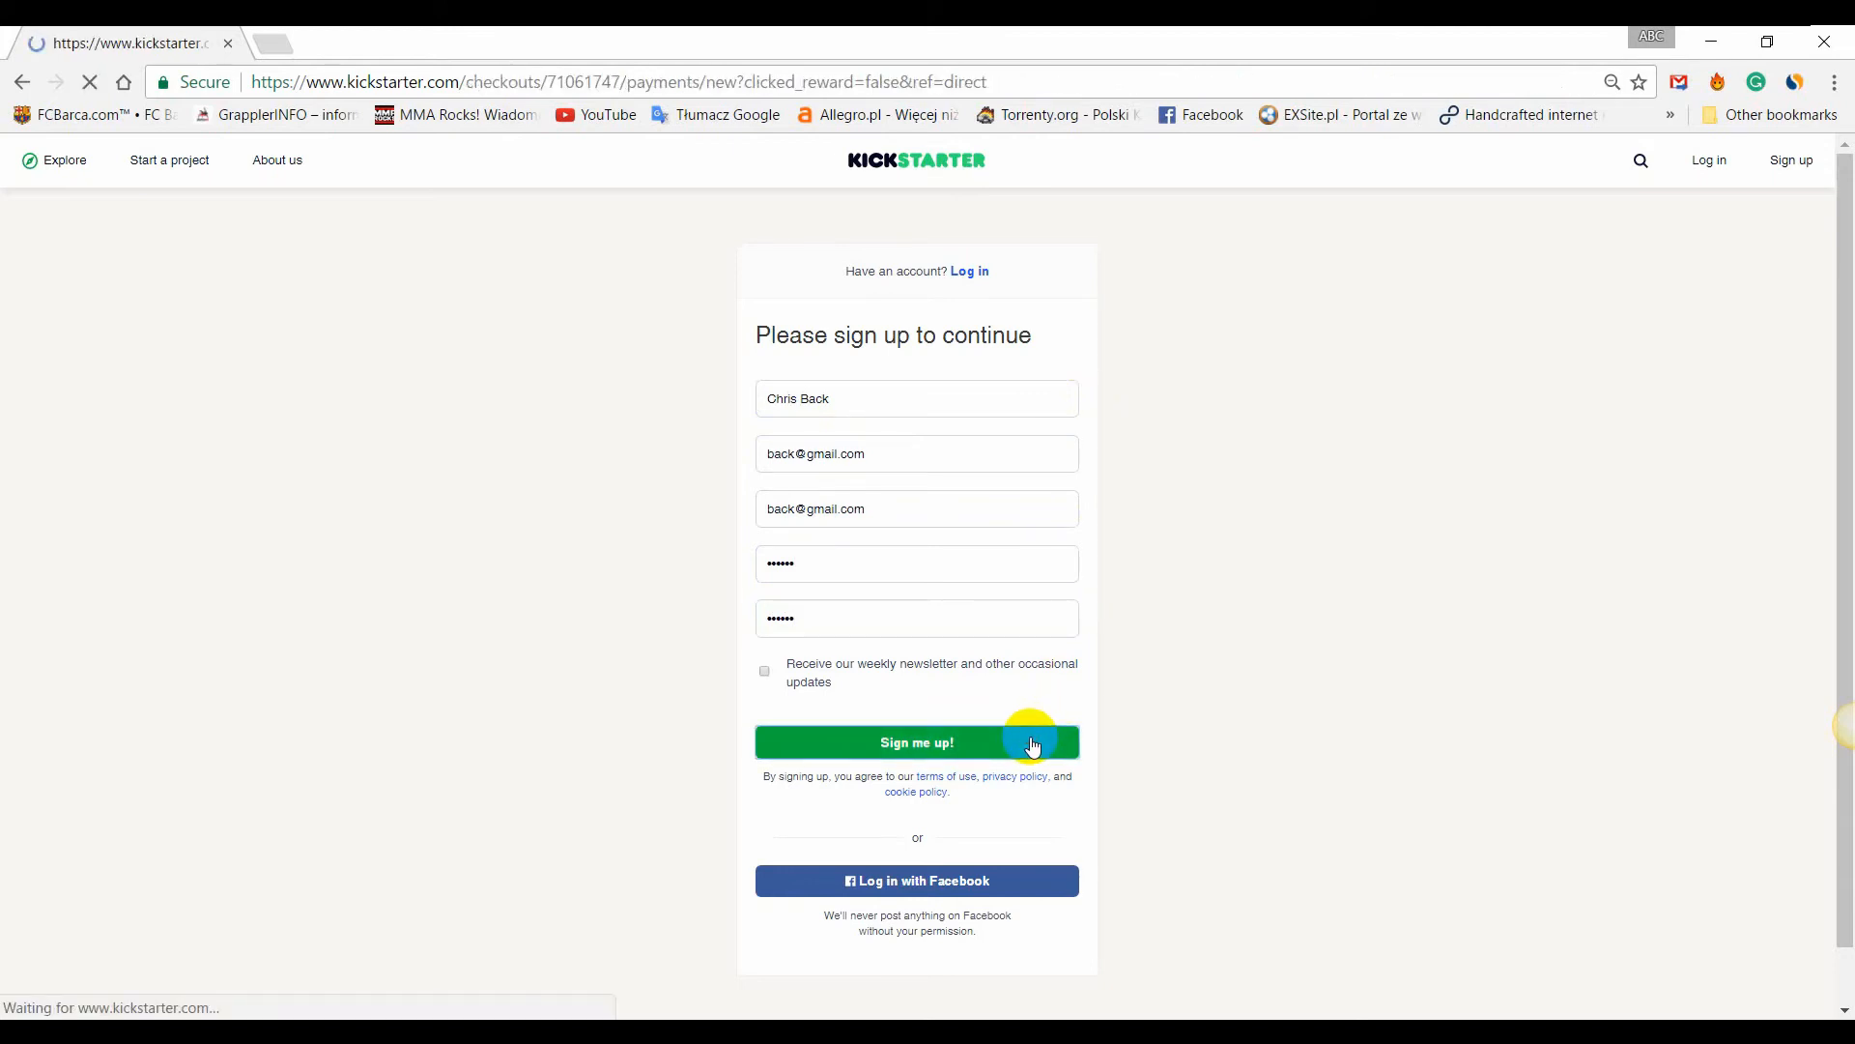
# Submit the sign-up to load the checkout page with the $35.00 pledge and blank card form.
pyautogui.click(916, 743)
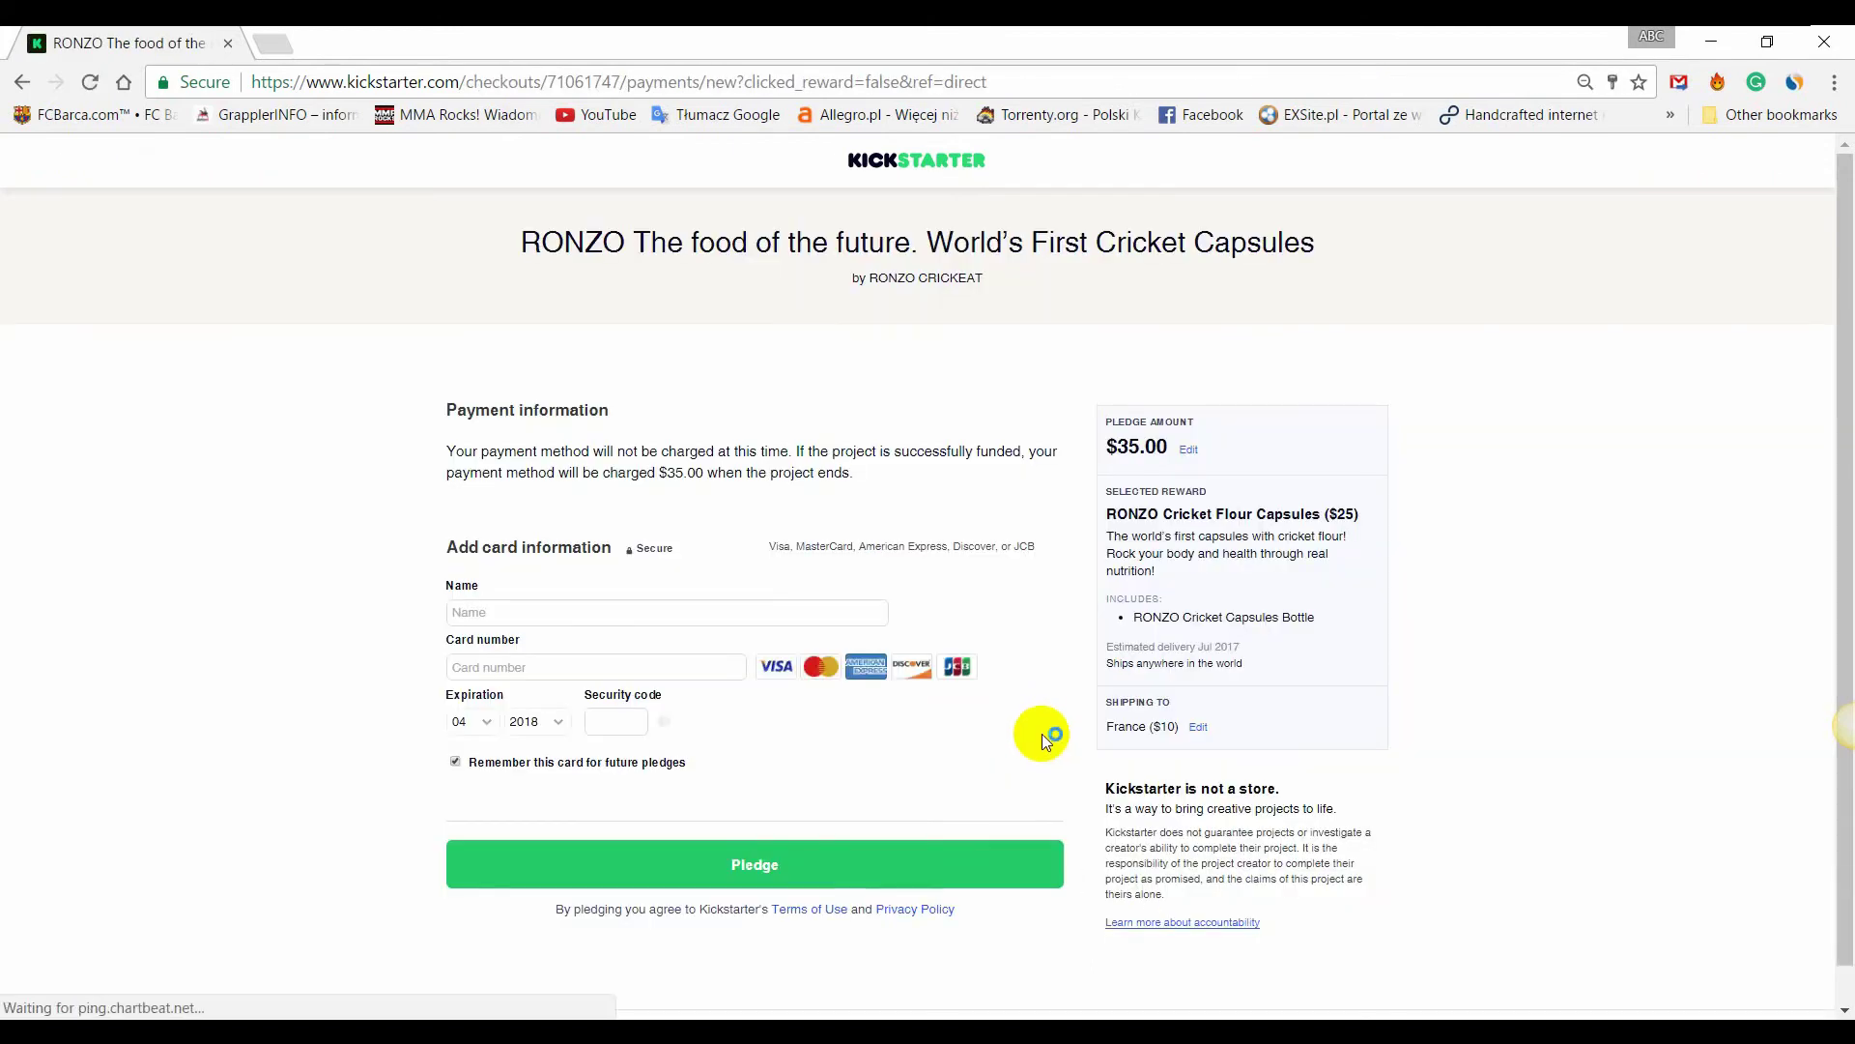
pyautogui.moveTo(882, 614)
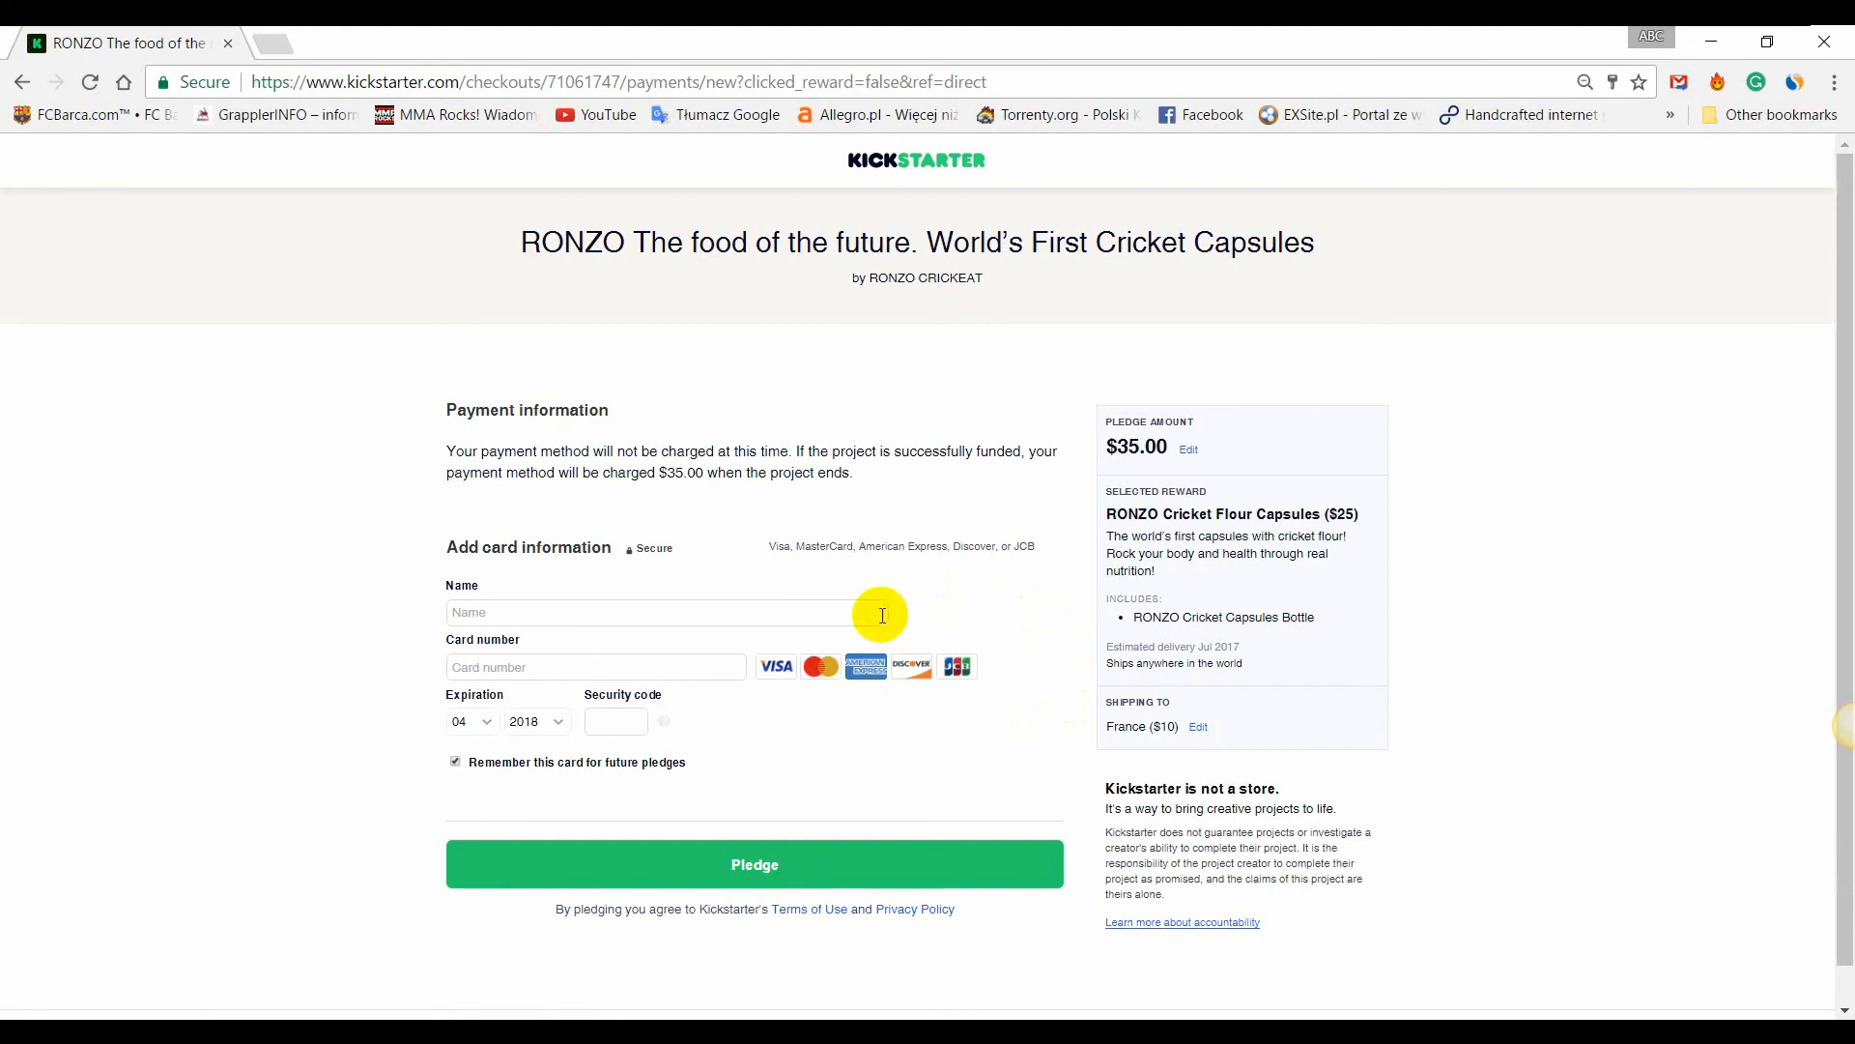
pyautogui.moveTo(862, 825)
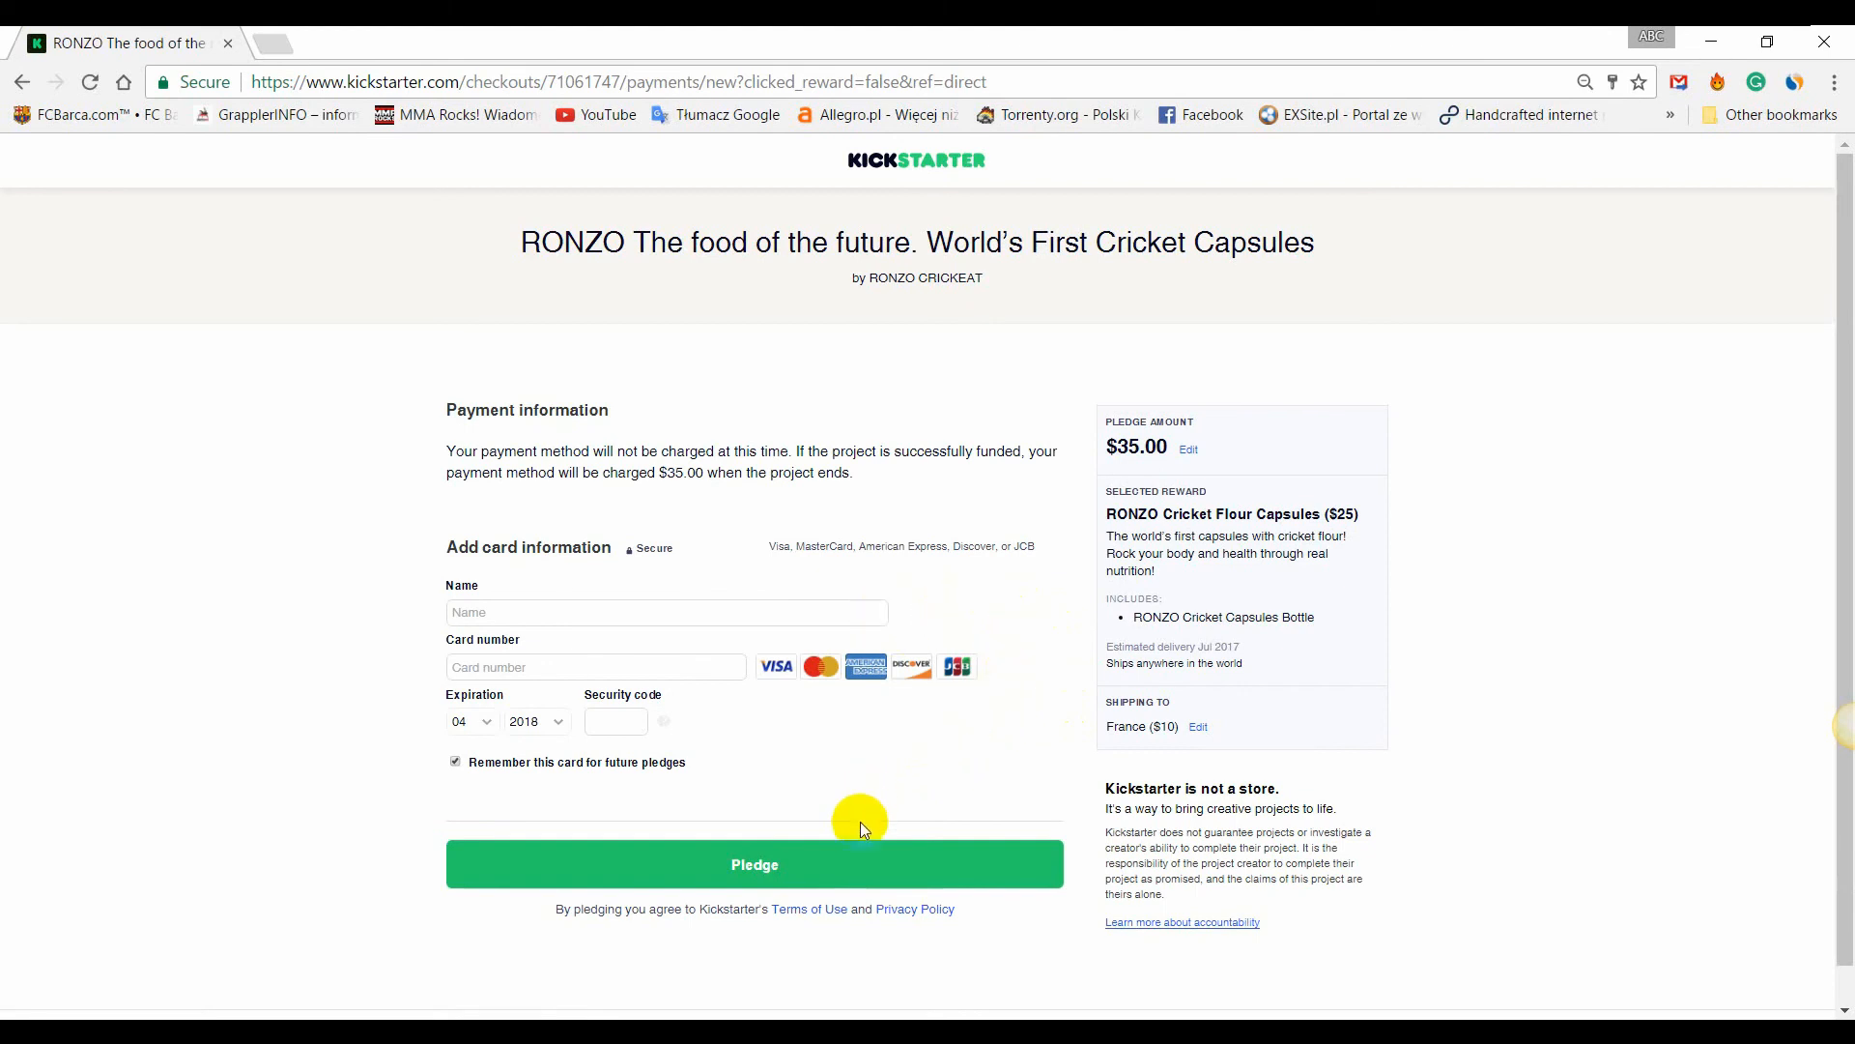